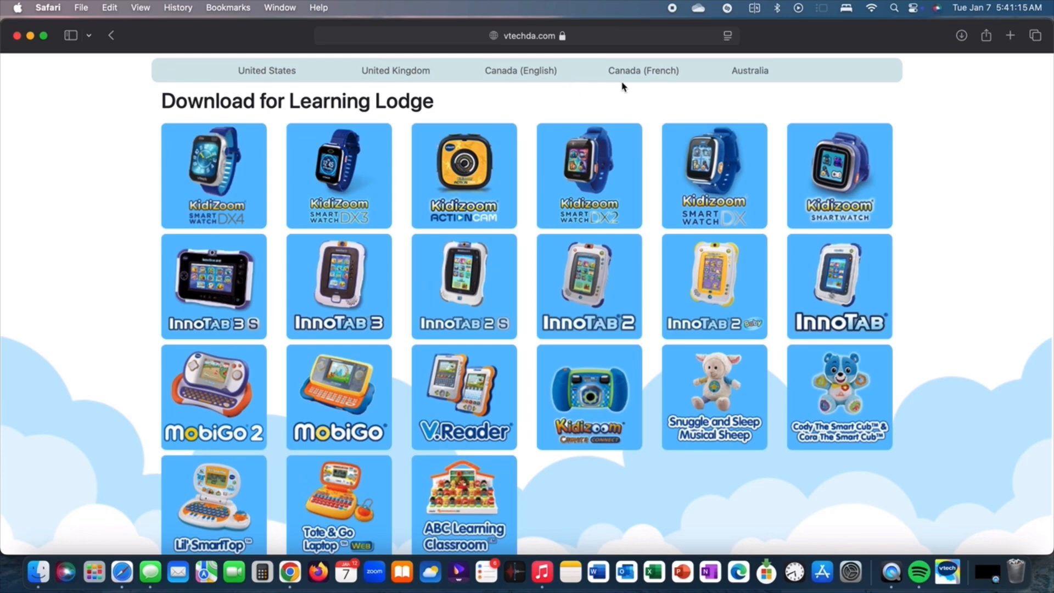
# Open the downloaded SmartWatchDX3_US_eng_5490_Setup.dmg from Safari's recent downloads list.
pyautogui.click(961, 35)
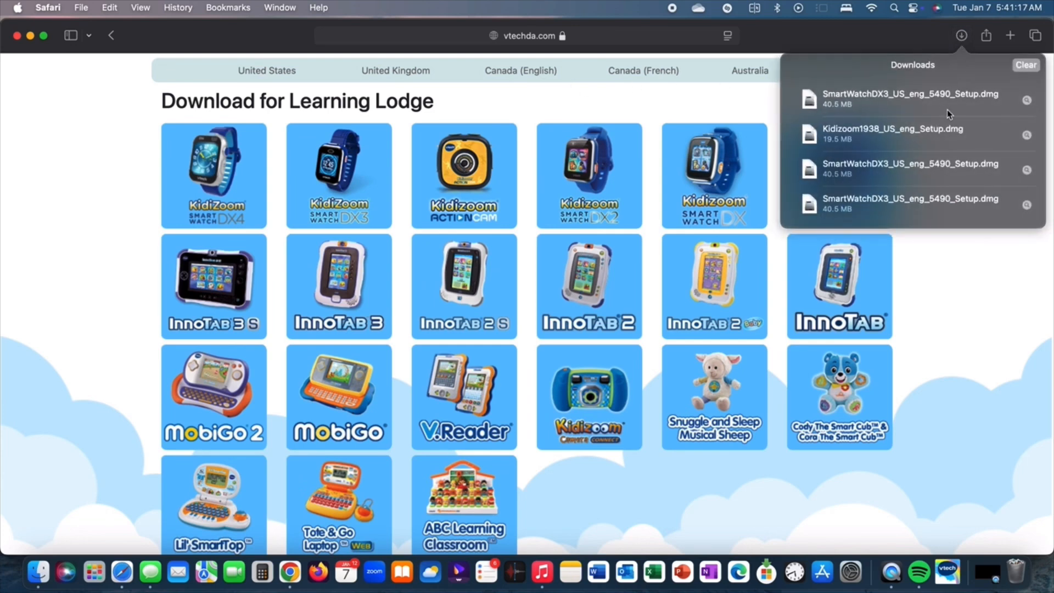
pyautogui.doubleClick(909, 99)
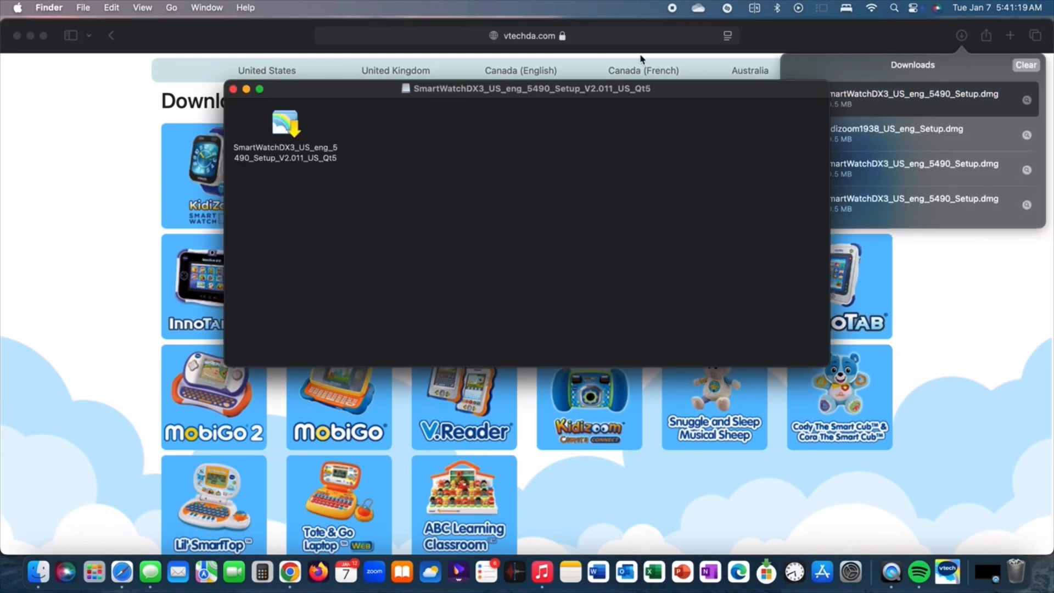
# Launch the Setup app from the disk image, approve the internet warning, enter the admin password and start the wizard.
pyautogui.click(286, 124)
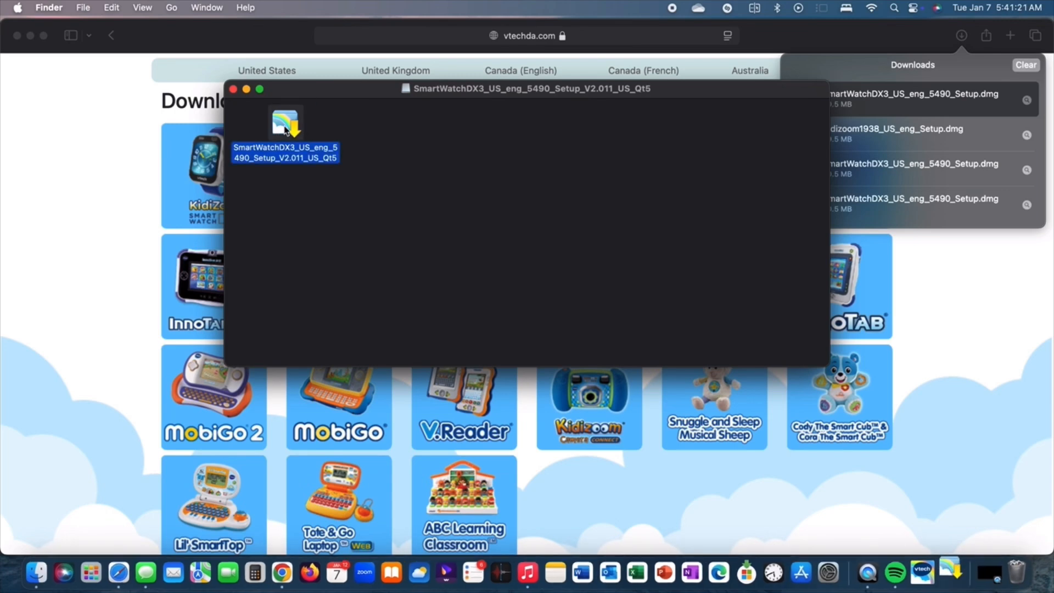
pyautogui.doubleClick(286, 124)
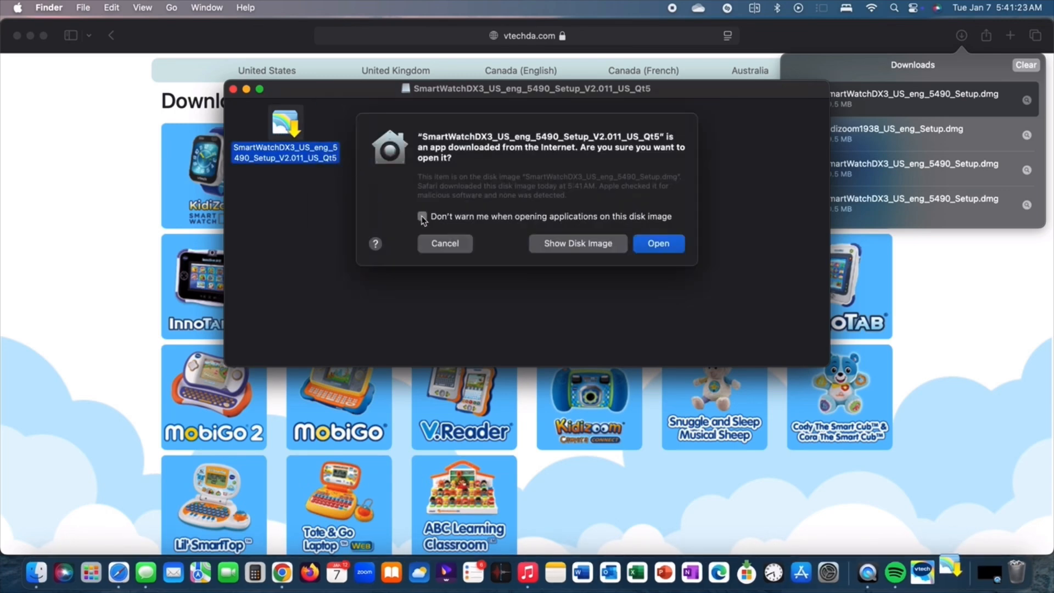
pyautogui.click(658, 242)
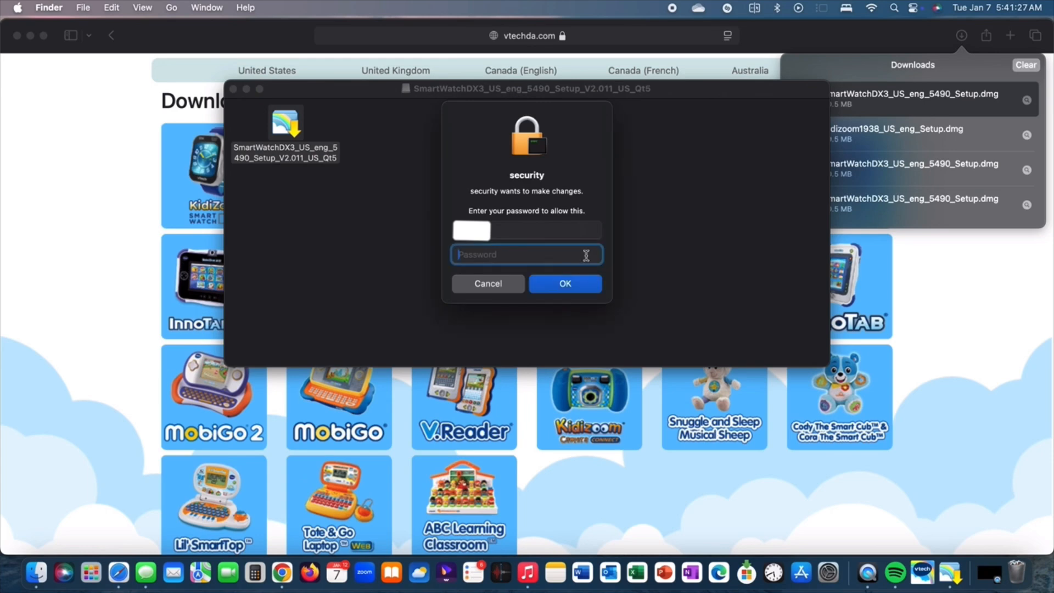
pyautogui.click(487, 283)
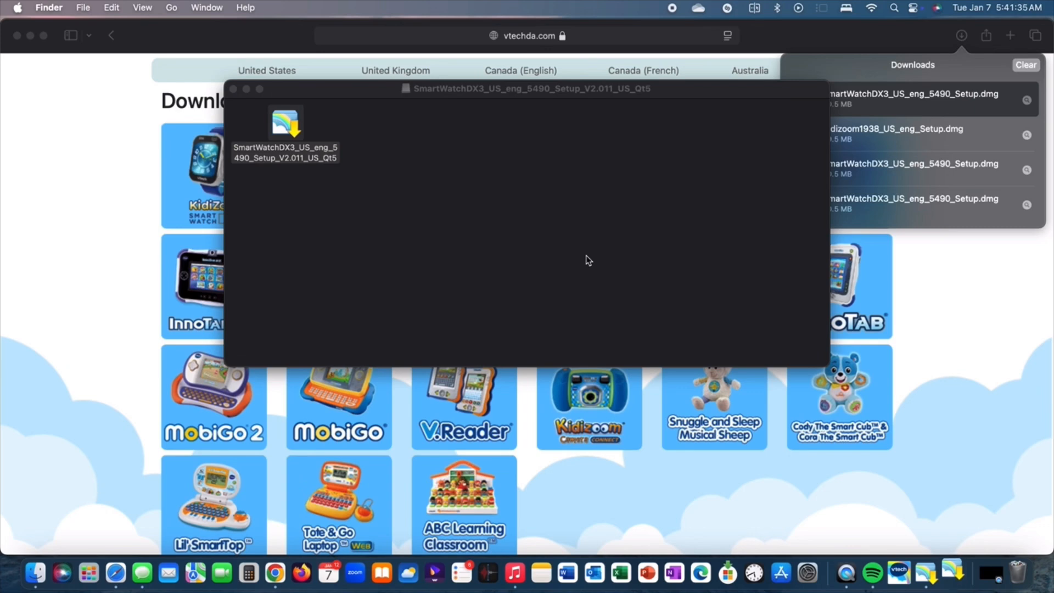
pyautogui.doubleClick(286, 123)
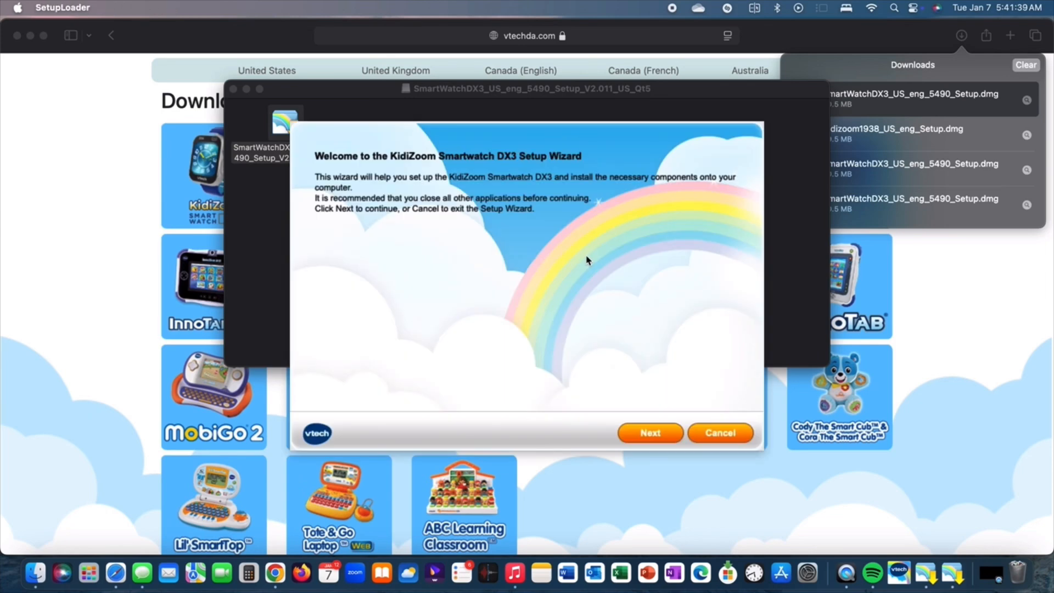
# Agree to the Learning Lodge license, let it install and finish the KidiZoom DX3 setup wizard.
pyautogui.click(649, 433)
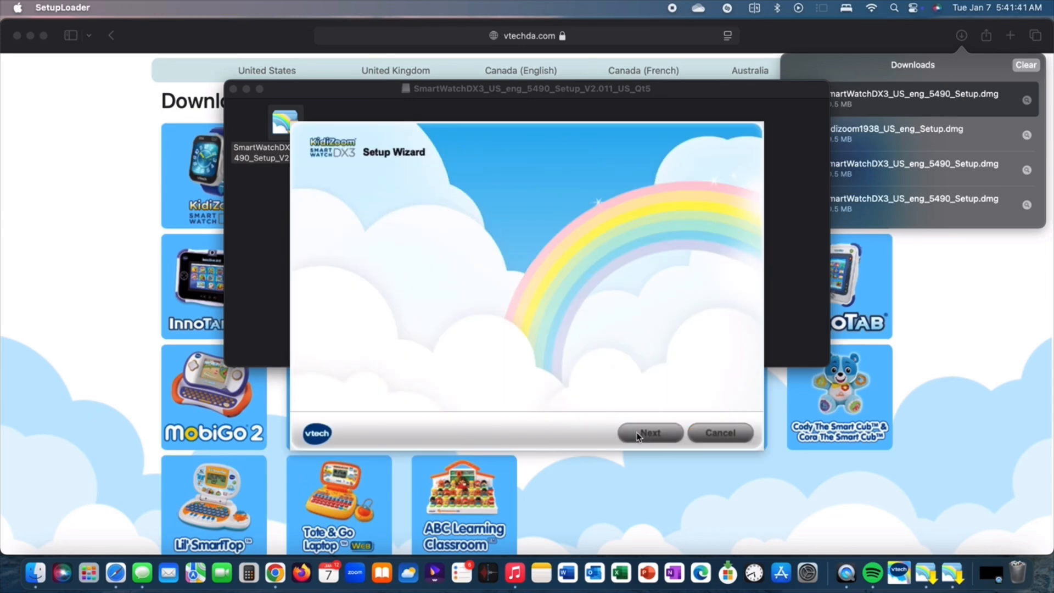
pyautogui.click(649, 433)
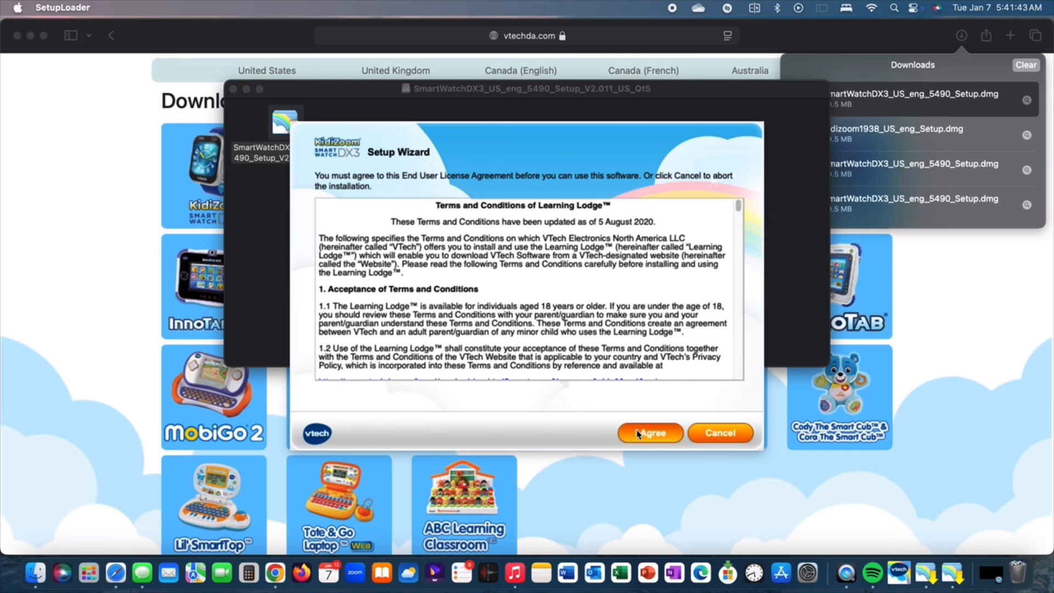
pyautogui.click(649, 432)
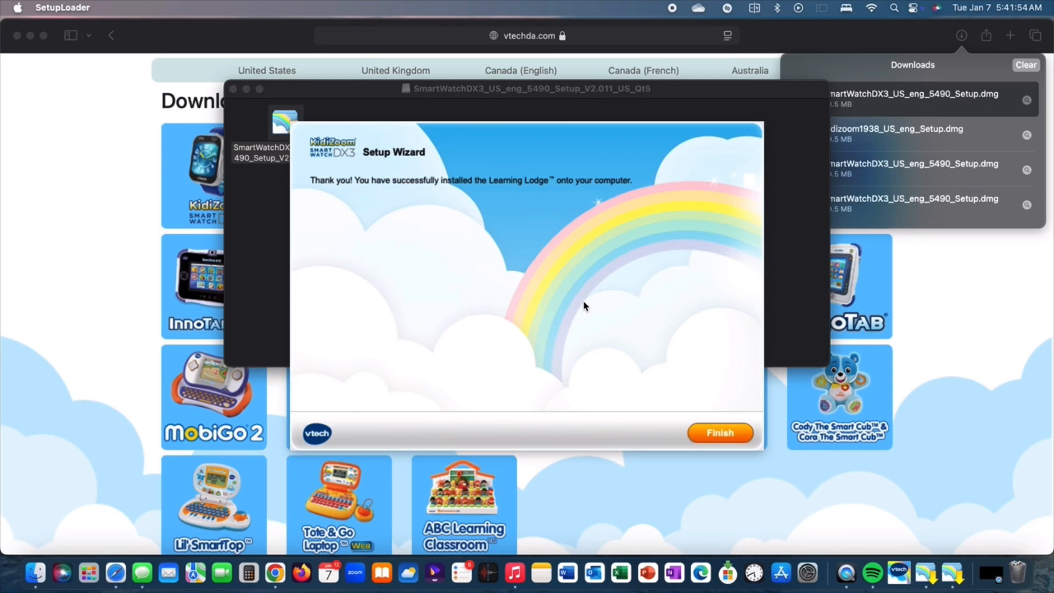
pyautogui.moveTo(587, 309)
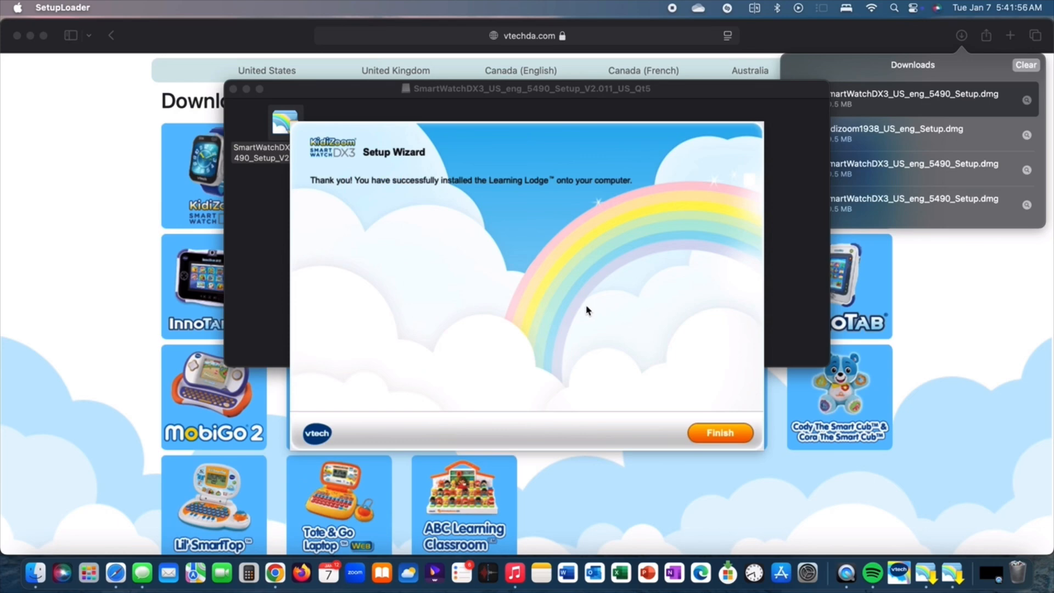
pyautogui.click(718, 433)
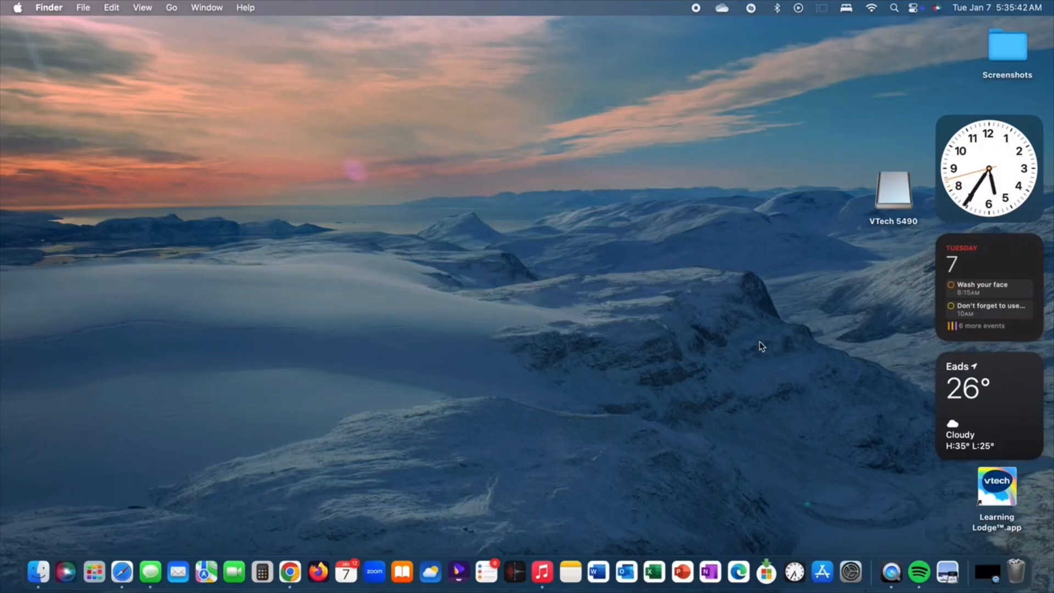
pyautogui.moveTo(894, 202)
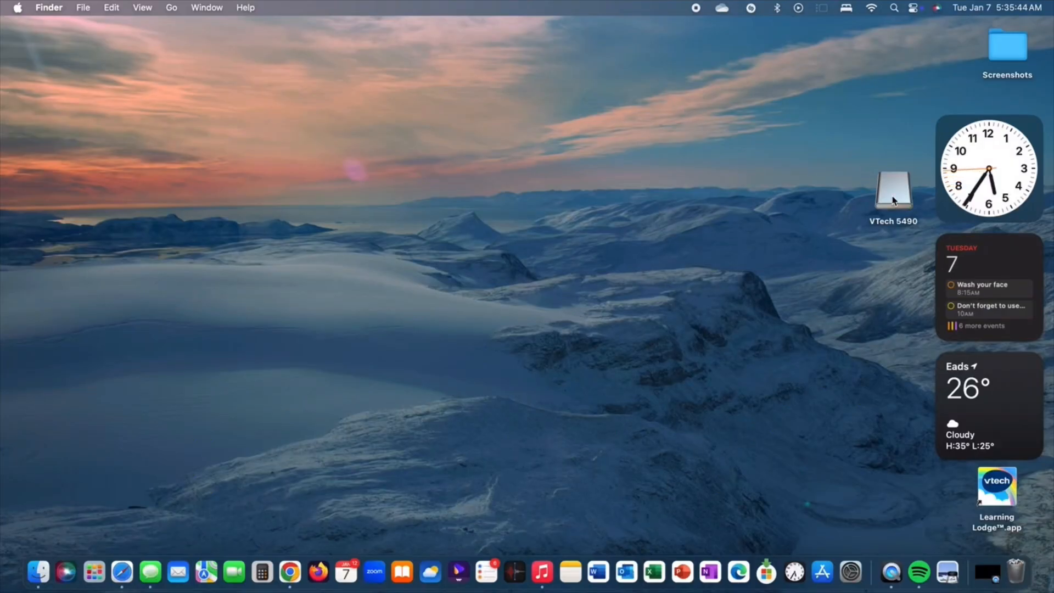
# Browse the VTech 5490 volume into DCIM/100VTECH to list the four watch files.
pyautogui.doubleClick(892, 190)
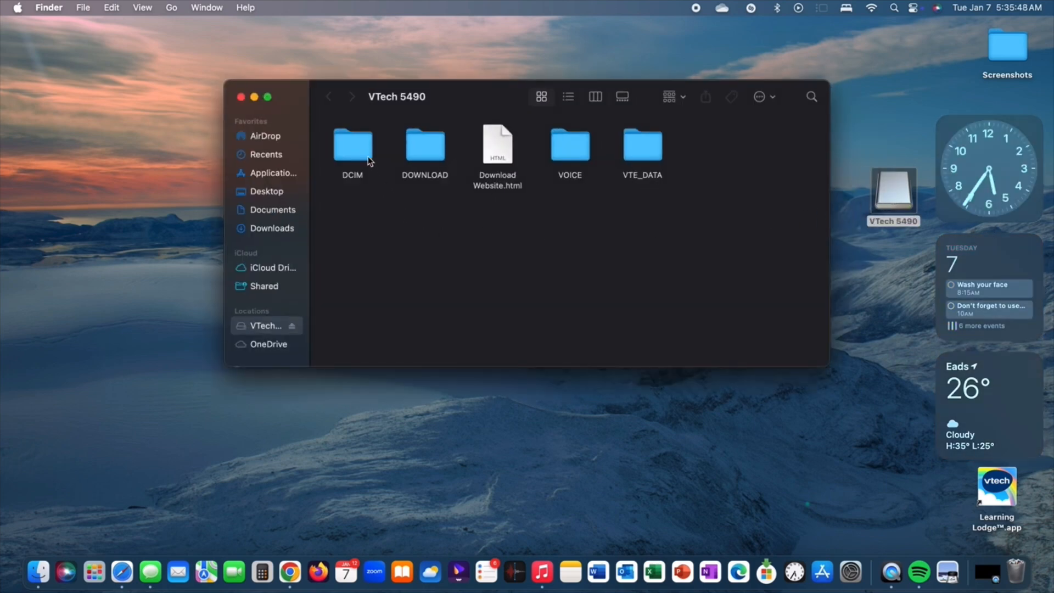
pyautogui.doubleClick(353, 146)
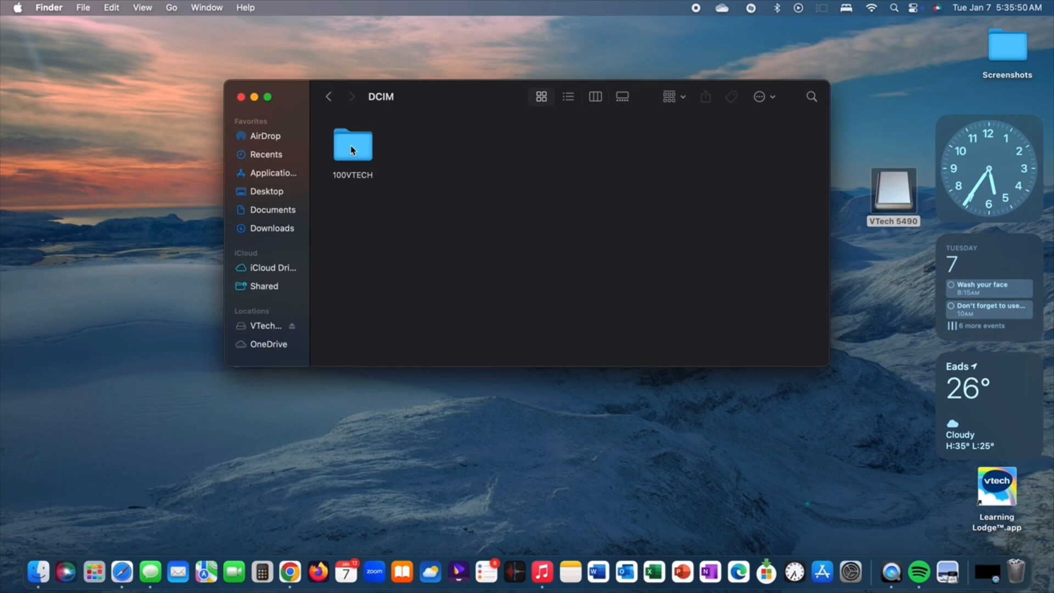
pyautogui.doubleClick(353, 145)
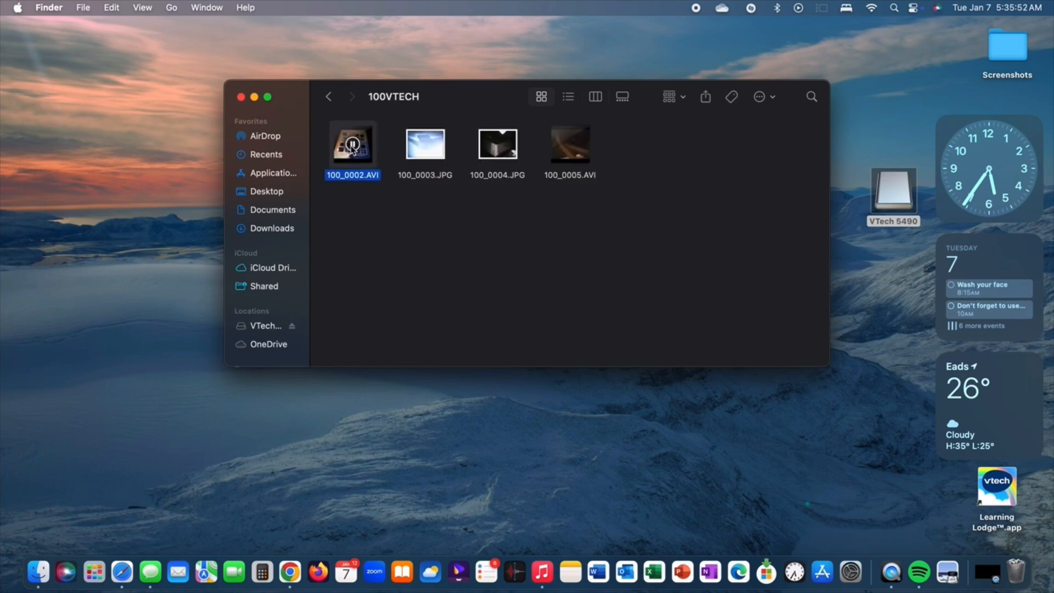
# Drag the two AVI videos and two JPG photos onto the desktop and close the 100VTECH window.
pyautogui.click(344, 190)
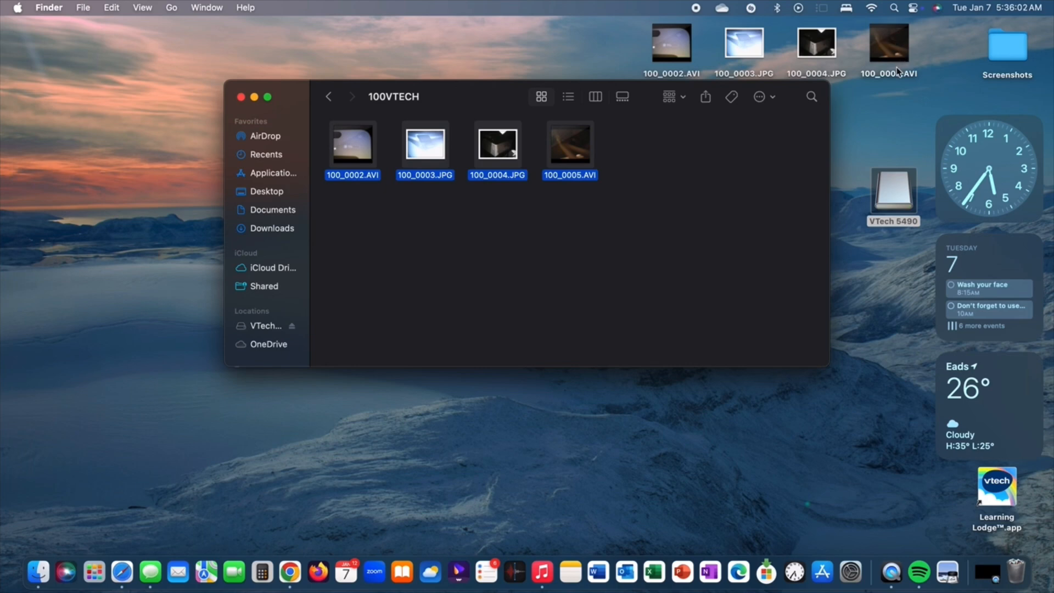
pyautogui.moveTo(711, 207)
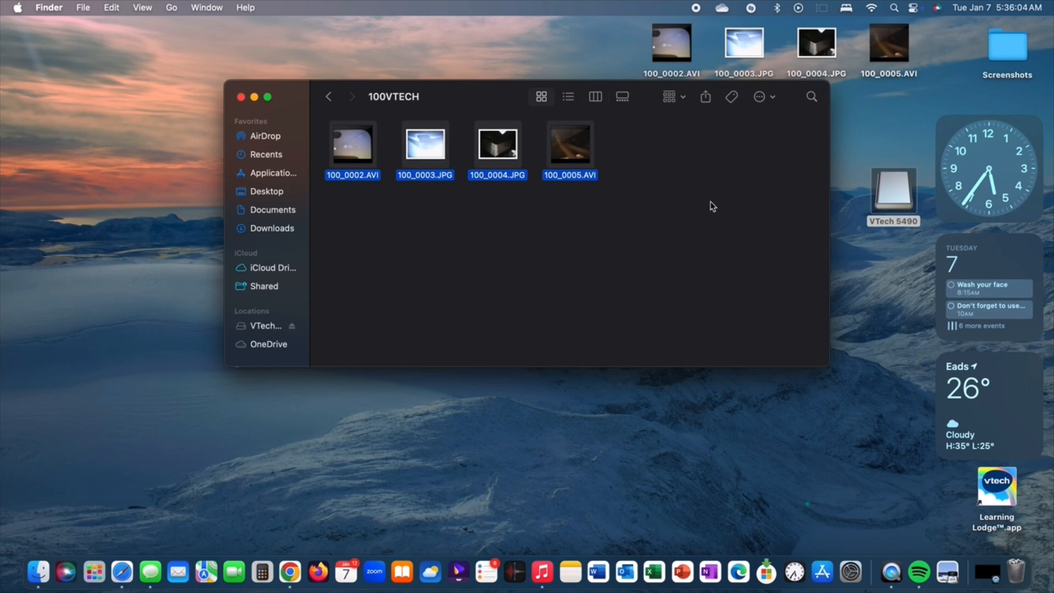
pyautogui.click(239, 96)
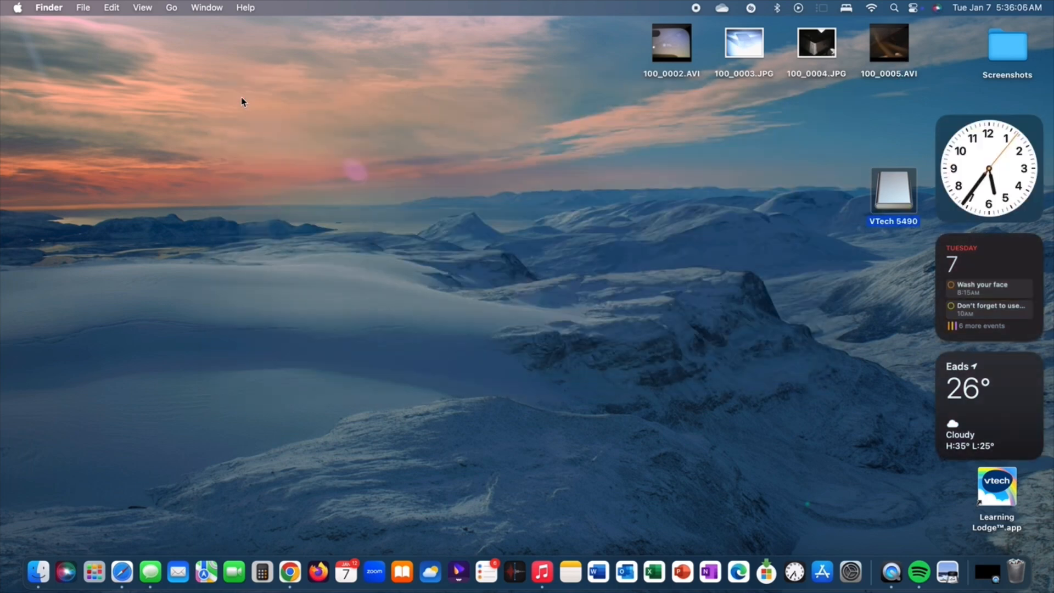